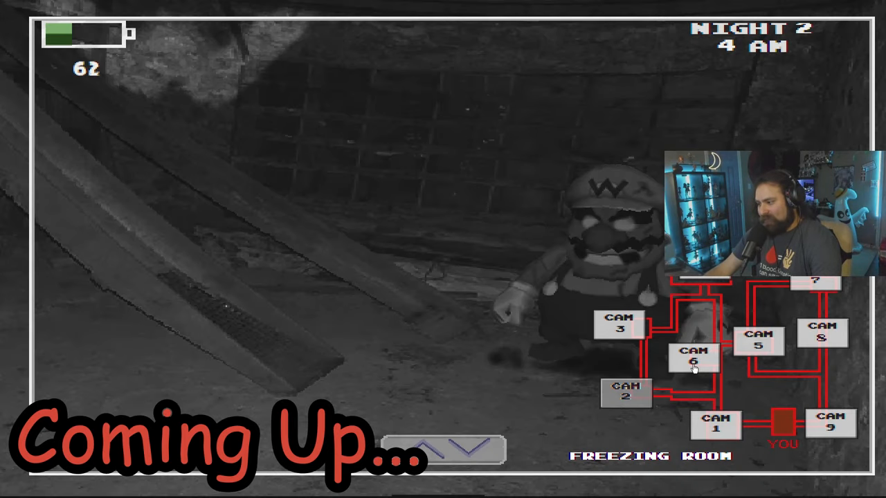
# - Install Five Nights at Wario's from its Game Jolt page and start Night 1
pyautogui.click(625, 389)
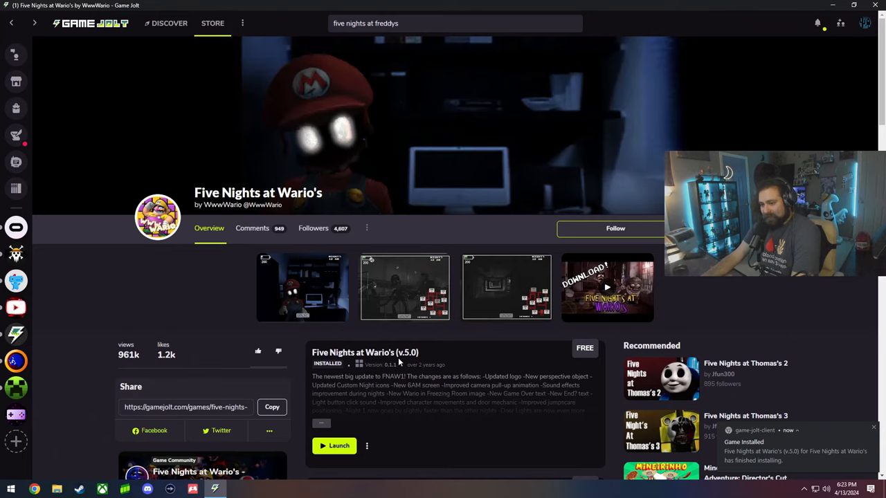
pyautogui.click(405, 287)
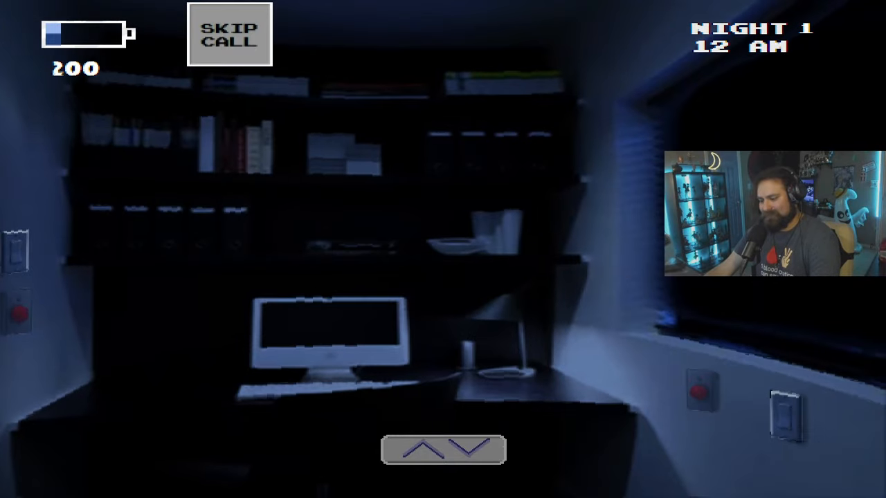
pyautogui.moveTo(627, 241)
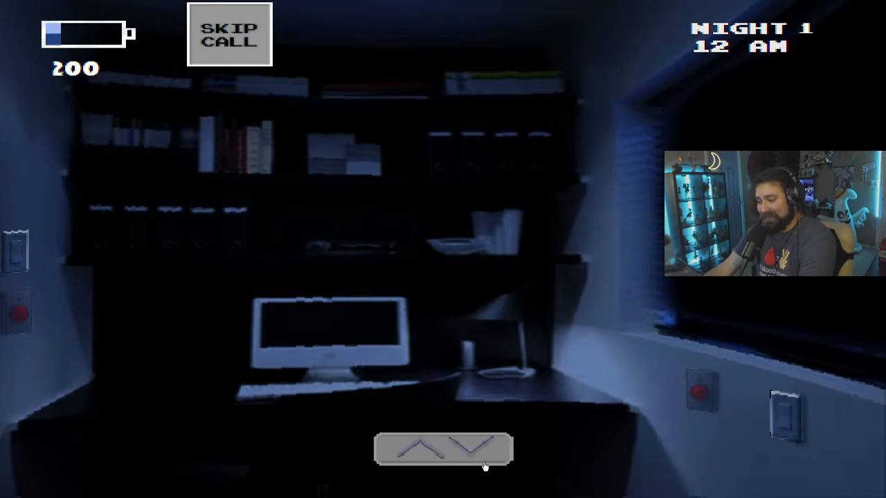
# - View the Machinery, Office Exit and Bathrooms camera feeds, then lower the monitor
pyautogui.click(443, 448)
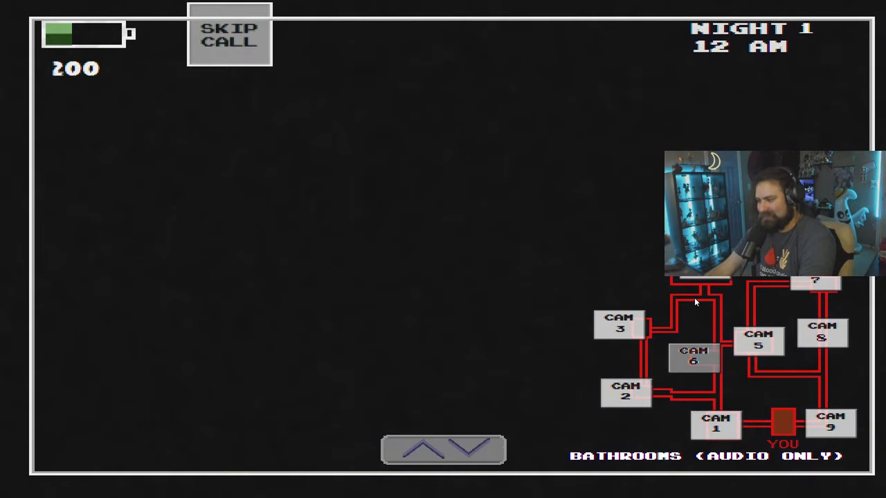
pyautogui.click(814, 280)
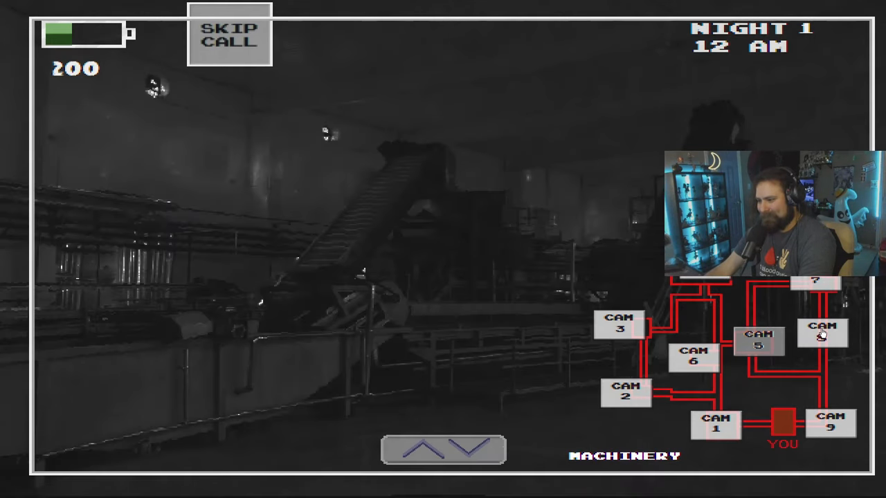
pyautogui.click(823, 333)
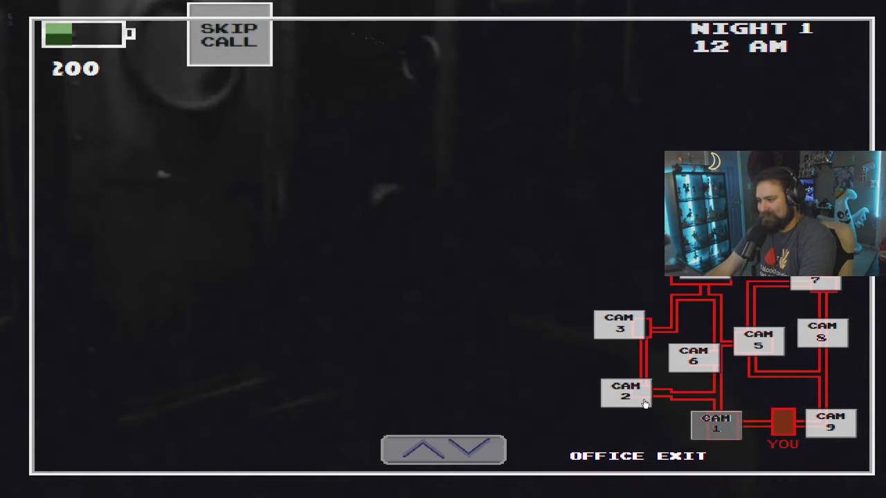
pyautogui.click(692, 358)
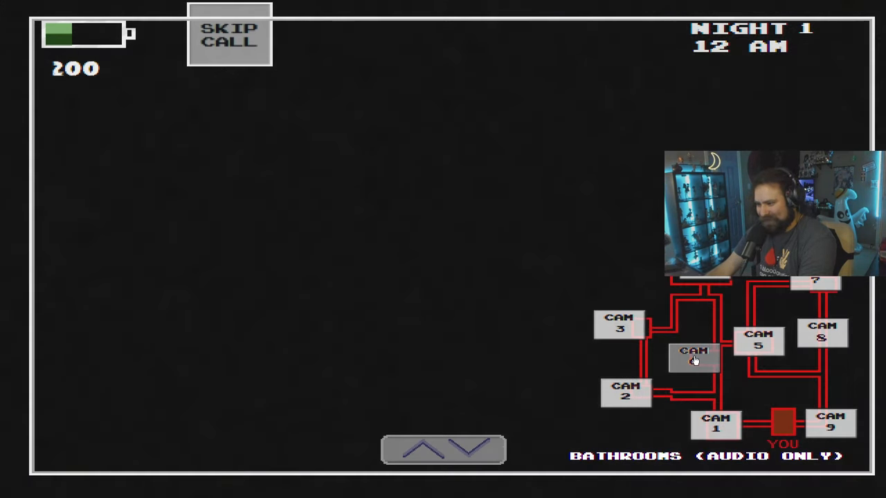
pyautogui.click(693, 356)
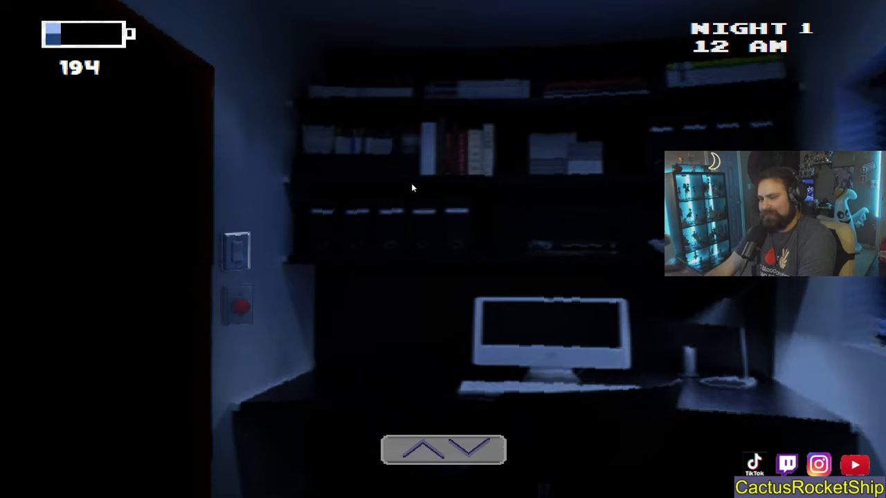
pyautogui.moveTo(484, 231)
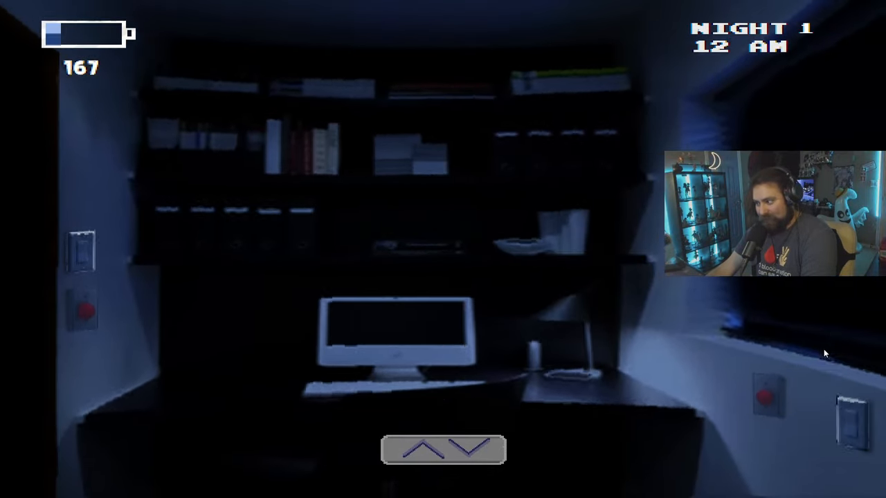
# - Bring the monitor back up on the CAM 6 Bathrooms feed as 1 AM arrives
pyautogui.click(442, 450)
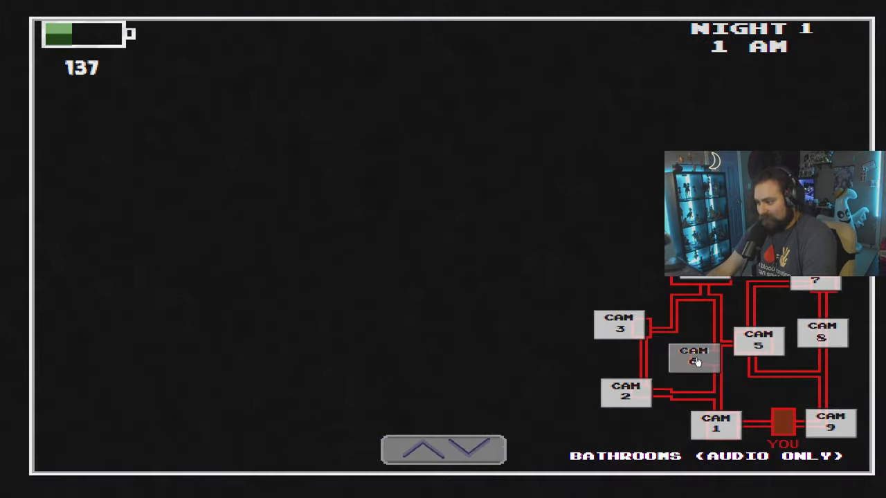
# - Alternate between the Entrance 1 and office exit cameras until Wario appears at Entrance 1
pyautogui.click(716, 424)
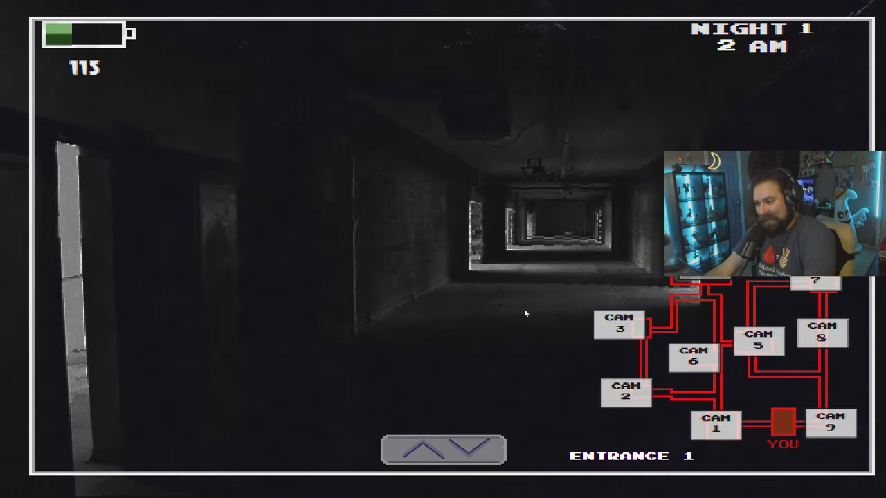
pyautogui.click(760, 339)
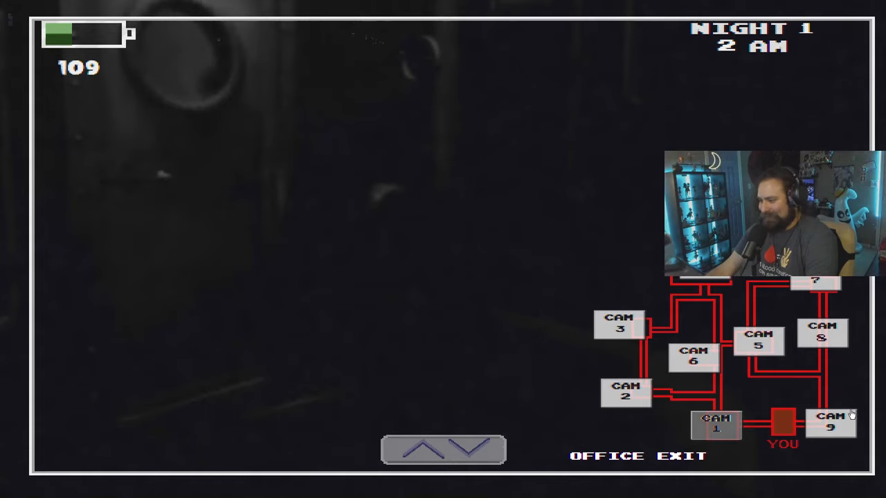
pyautogui.click(693, 355)
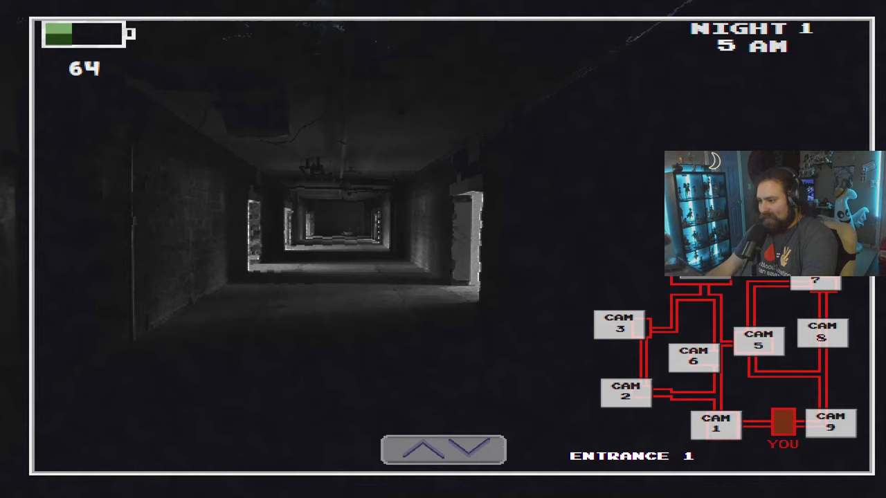
pyautogui.click(619, 326)
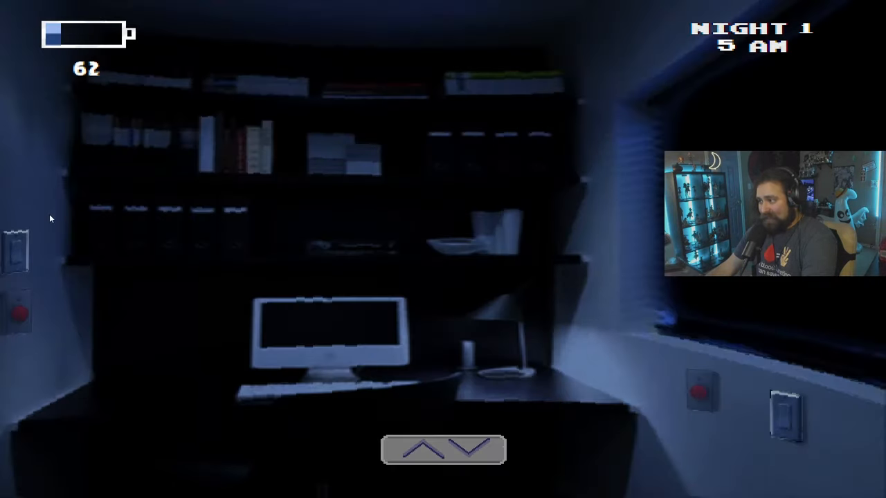
pyautogui.click(476, 450)
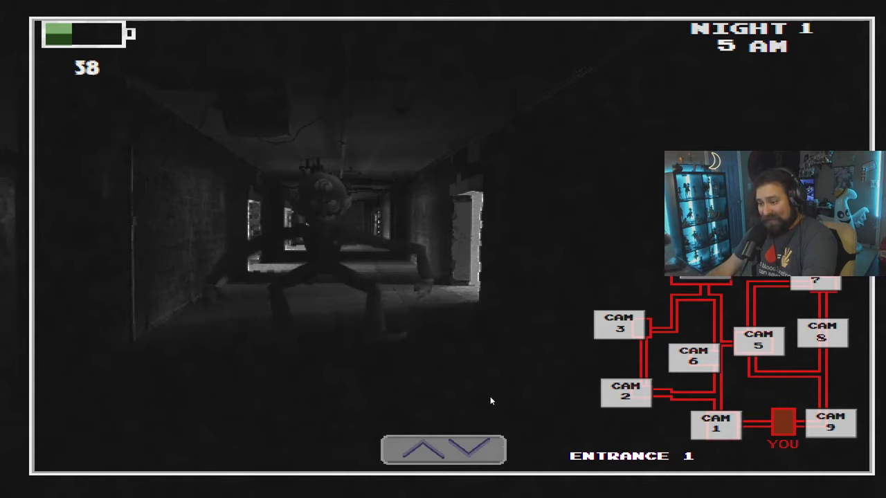
pyautogui.click(443, 449)
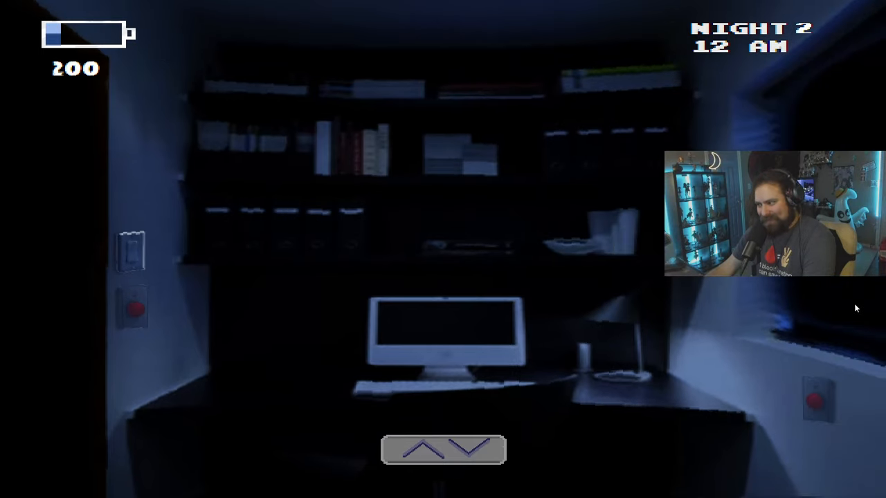
# - Check the Machinery, Bathrooms and Entrance 2 feeds, returning to the office between checks
pyautogui.click(443, 450)
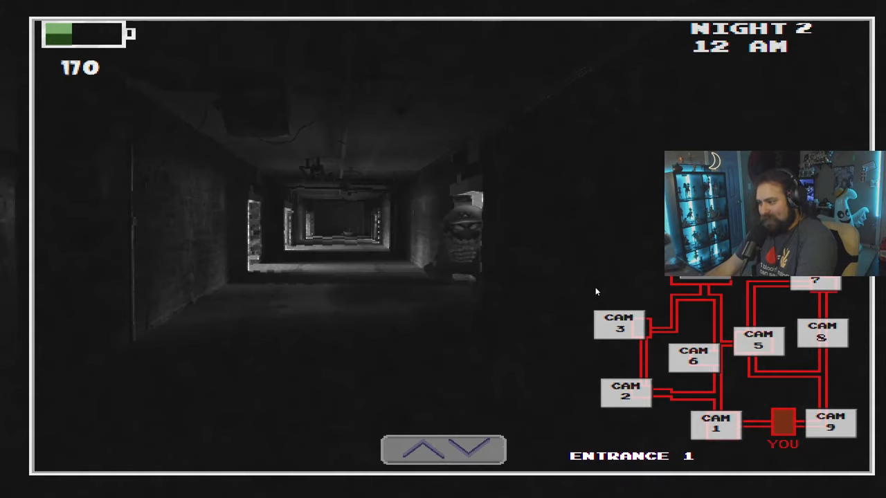
pyautogui.click(759, 339)
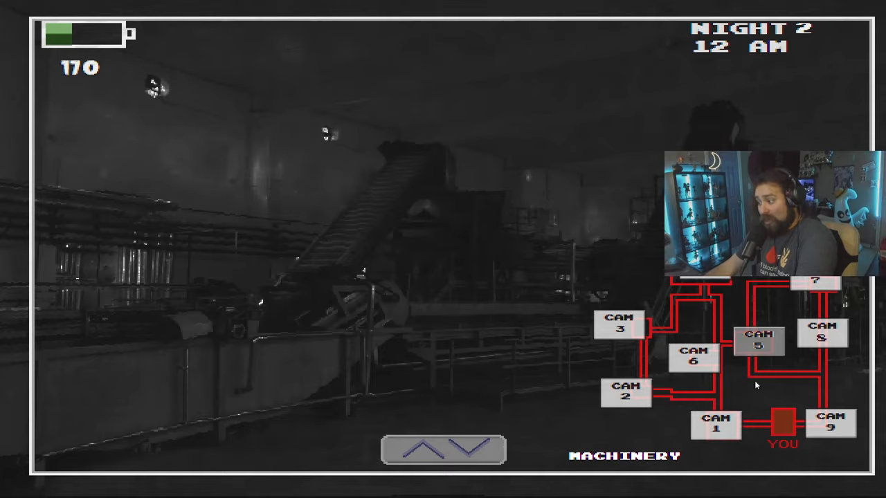
pyautogui.click(693, 355)
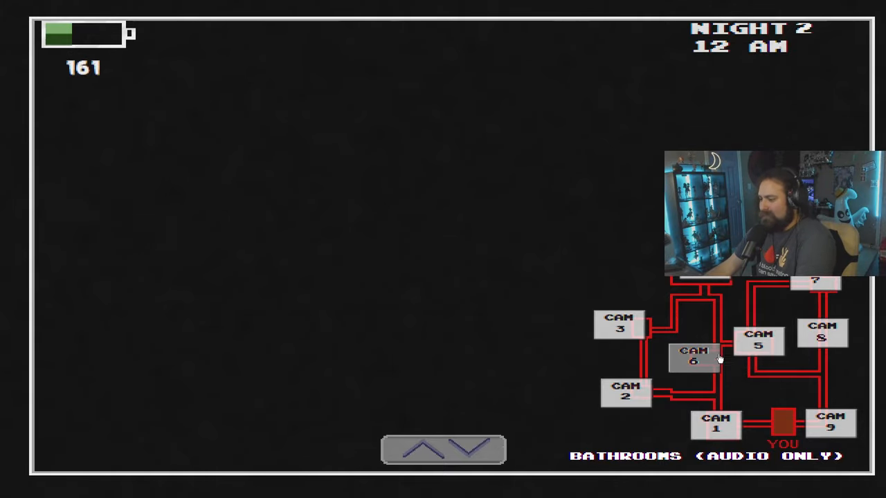
pyautogui.click(694, 357)
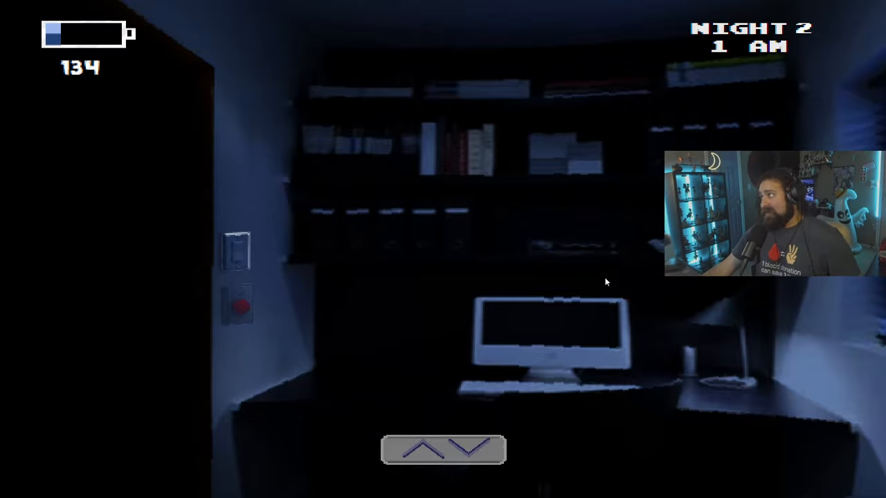
pyautogui.click(443, 450)
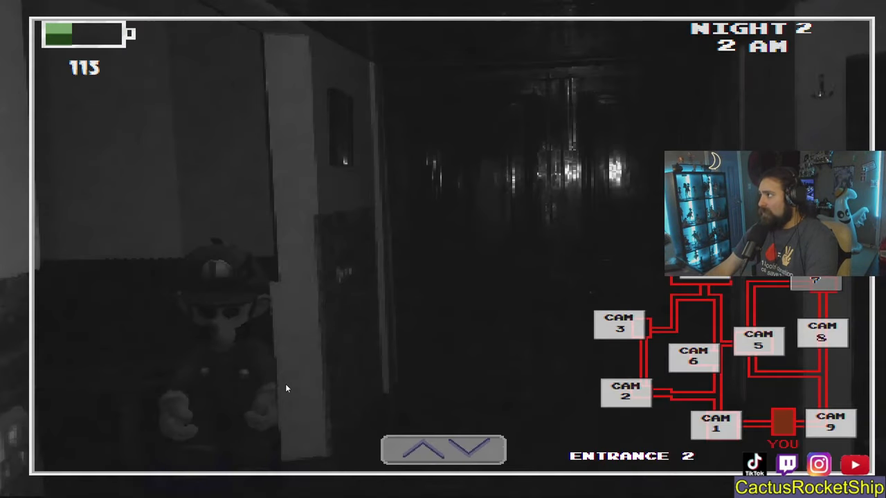
pyautogui.moveTo(215, 286)
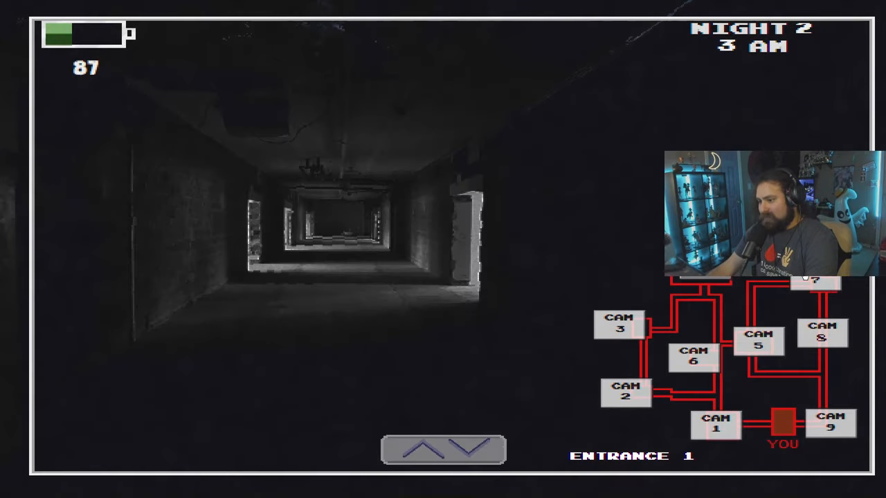
pyautogui.click(823, 334)
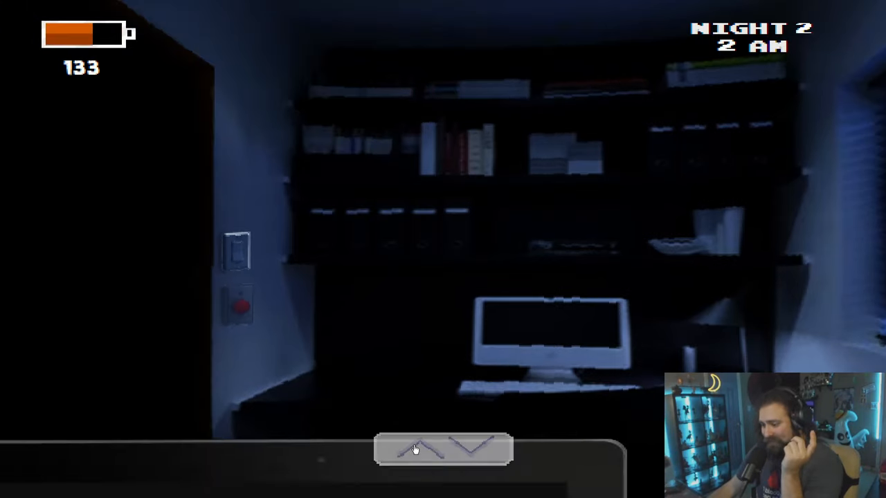
# - Listen in on the Bathrooms camera, then close the left office door
pyautogui.click(442, 448)
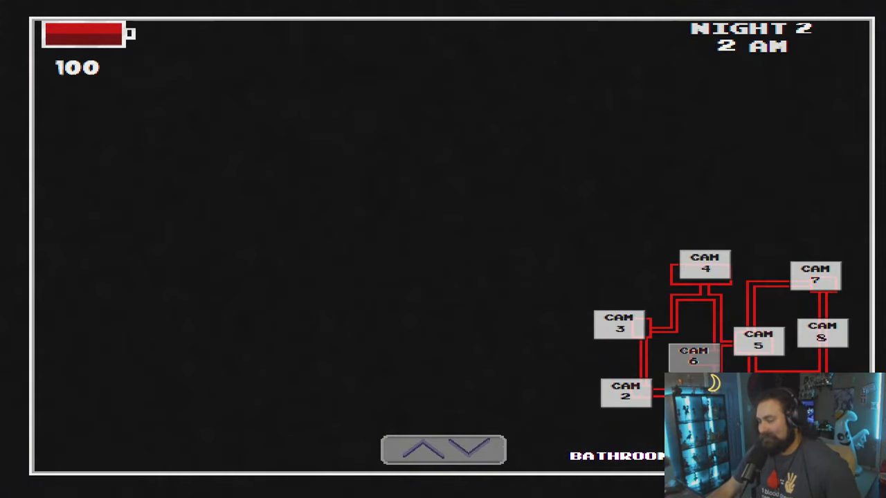
pyautogui.click(443, 449)
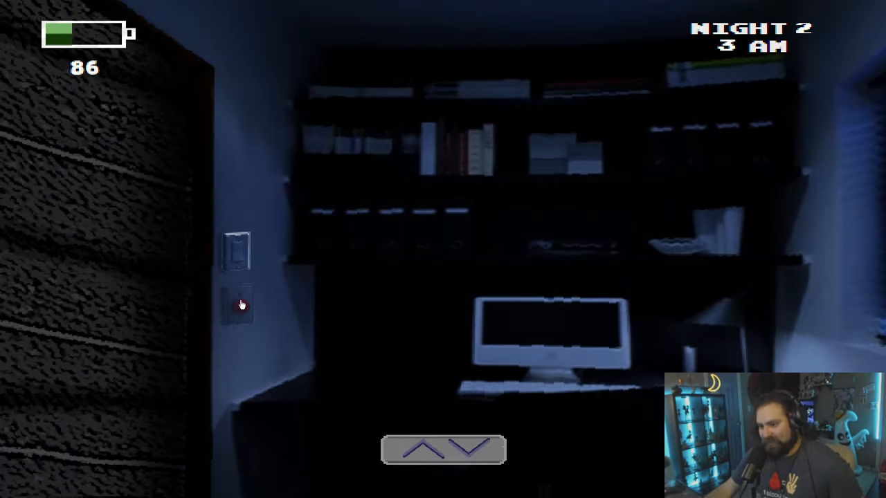
pyautogui.click(239, 304)
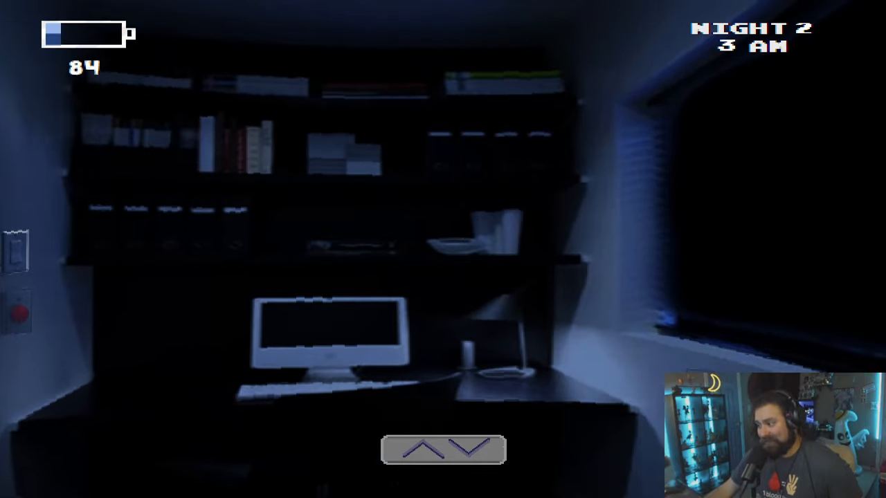
pyautogui.click(443, 448)
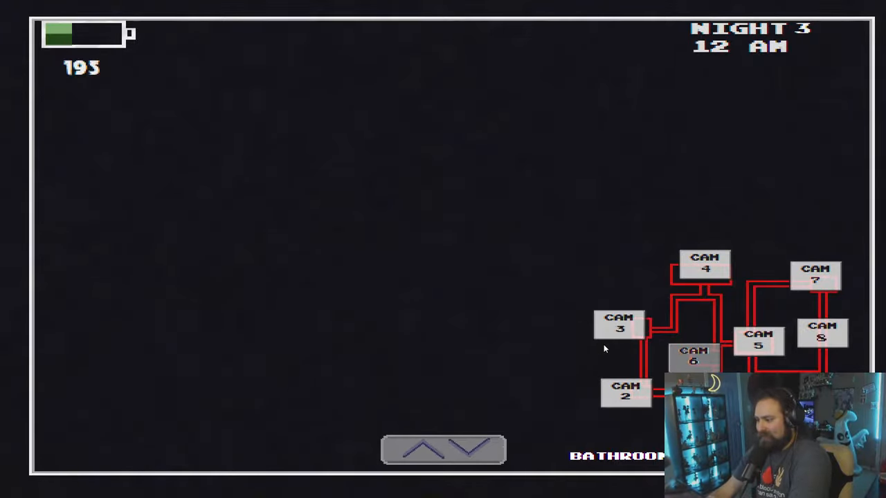
pyautogui.moveTo(609, 261)
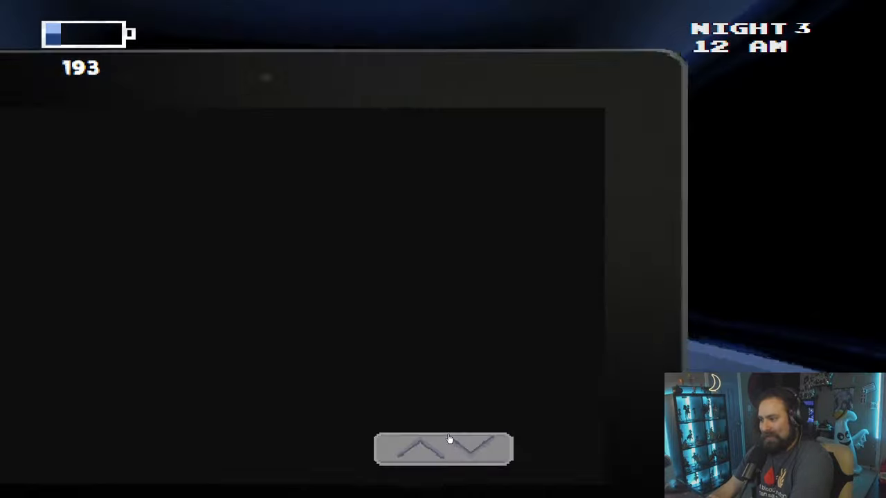
# - Cycle through the Control, entrance, outside-office and Bathrooms cameras while conserving power
pyautogui.click(443, 448)
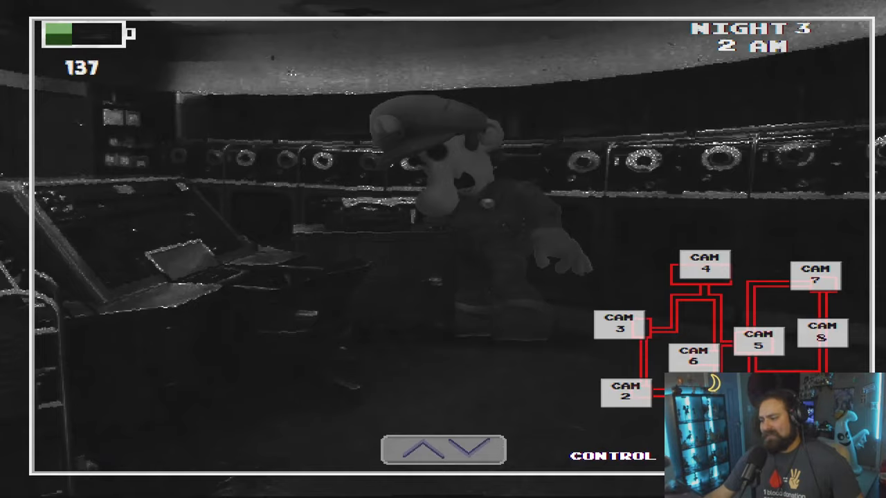
pyautogui.click(443, 448)
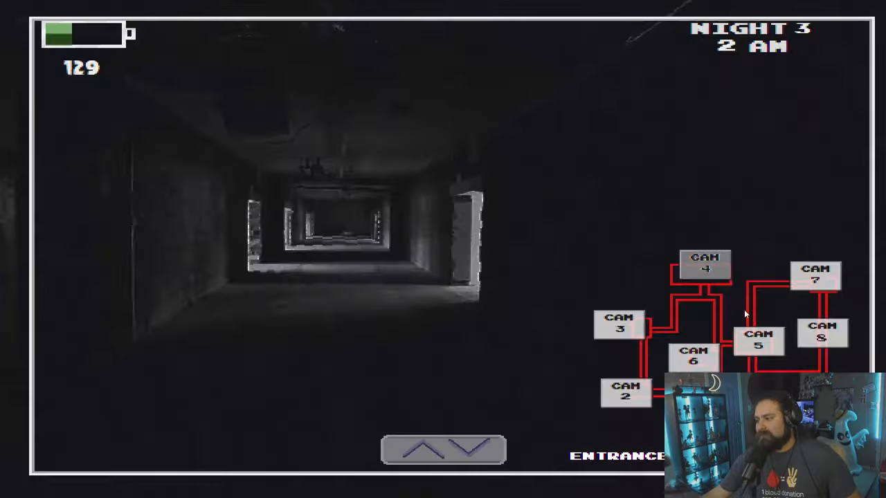
pyautogui.click(620, 323)
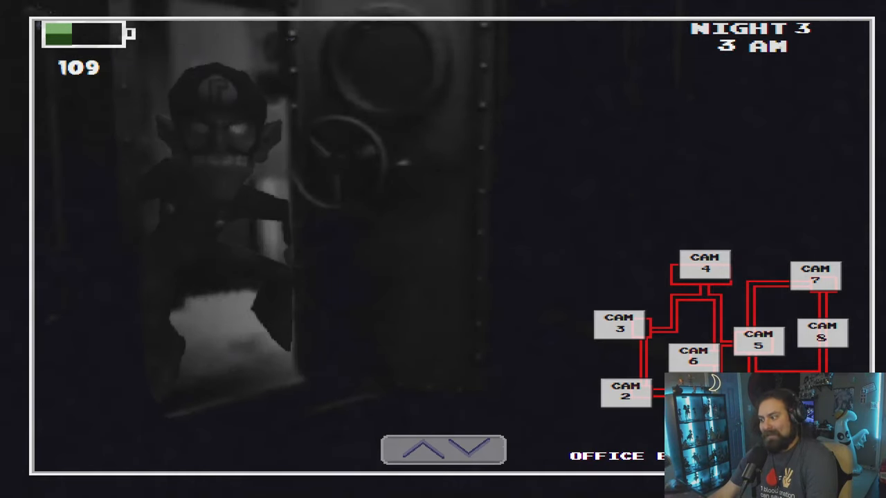
pyautogui.click(620, 325)
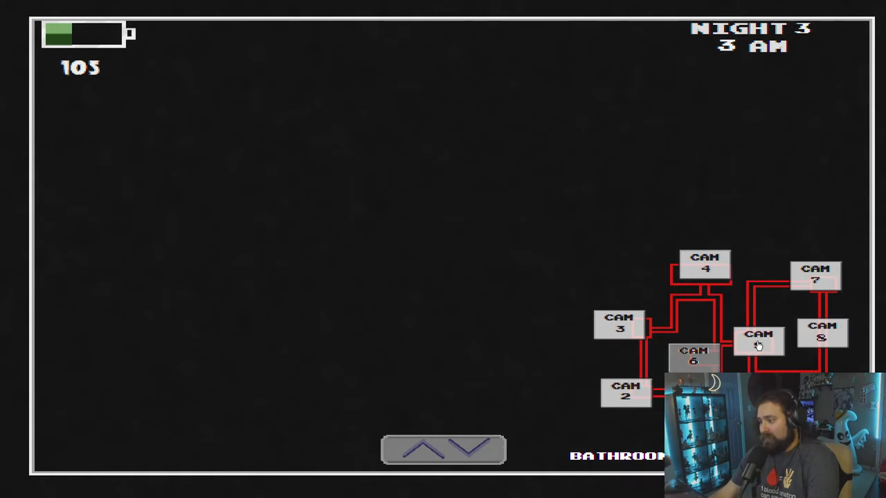
pyautogui.click(759, 339)
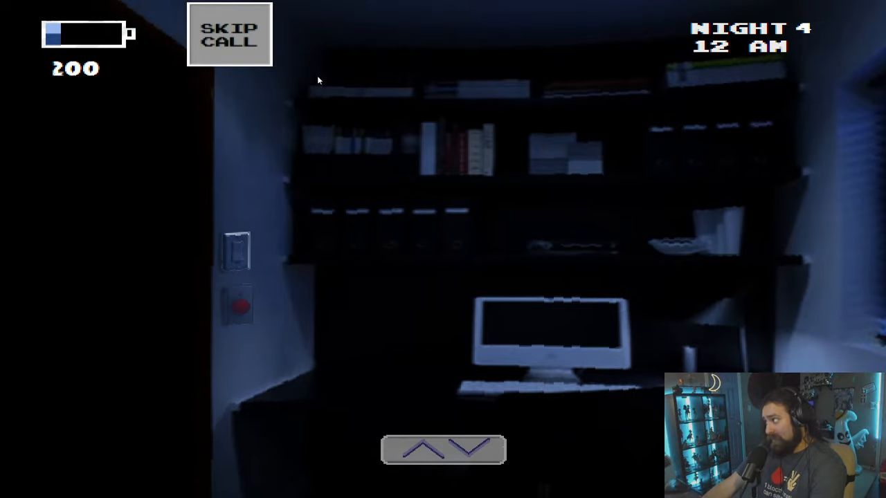
pyautogui.moveTo(379, 132)
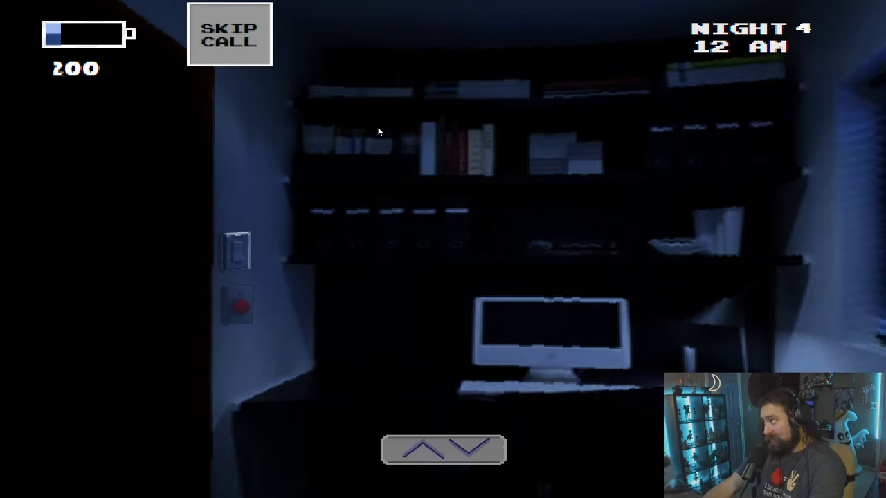
pyautogui.moveTo(187, 241)
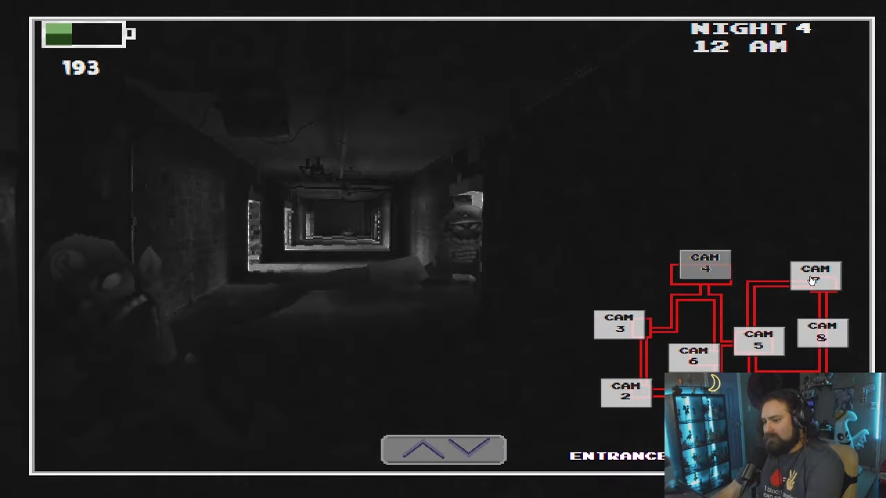
# - View the Entrance (CAM 7) and Freezing (CAM 6) feeds, then lower the monitor
pyautogui.click(817, 275)
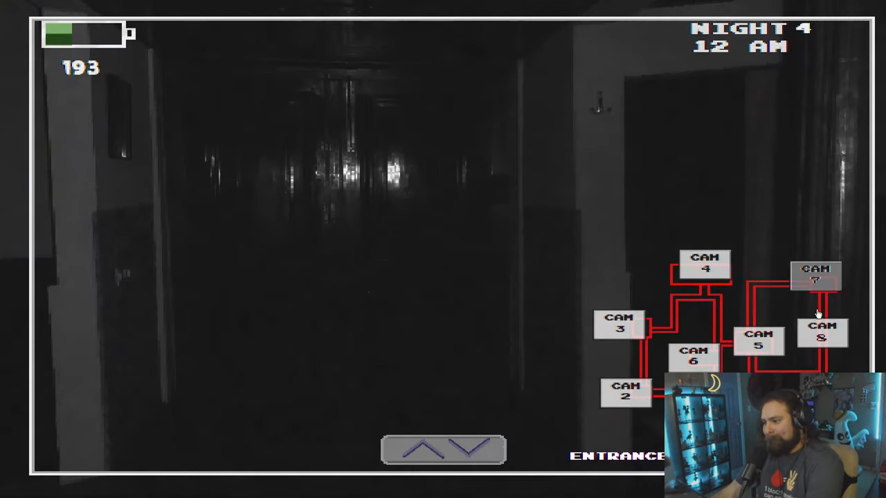
pyautogui.click(693, 355)
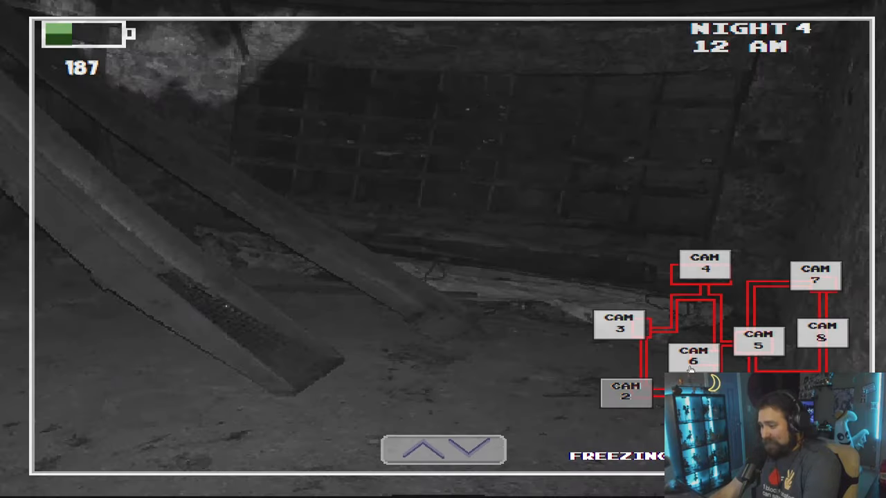
pyautogui.click(704, 263)
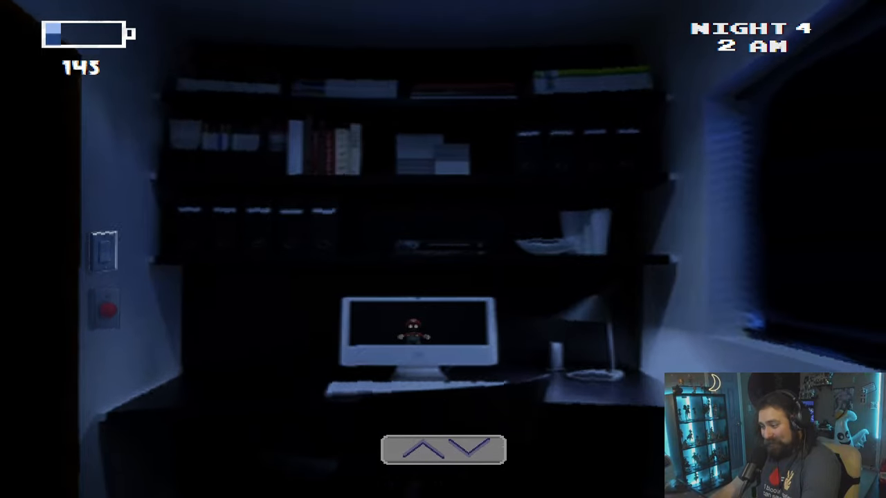
# - Glance at the camera near the office, then lower the monitor
pyautogui.click(442, 448)
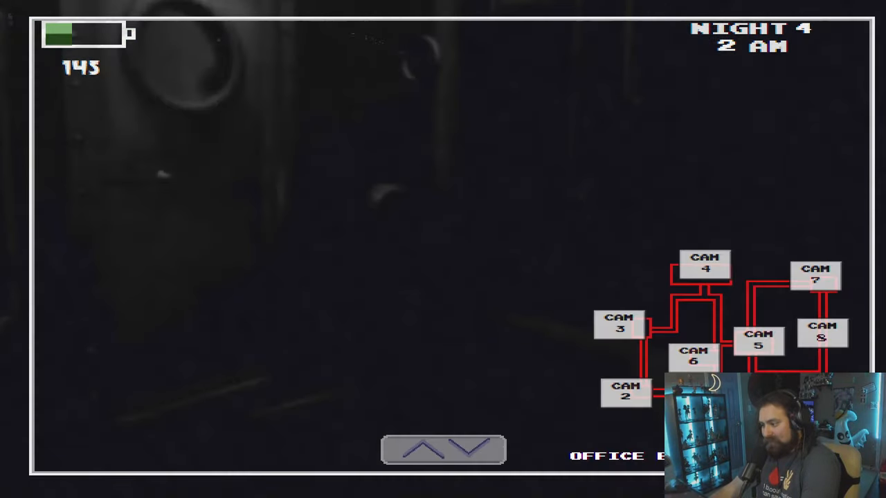
pyautogui.click(442, 449)
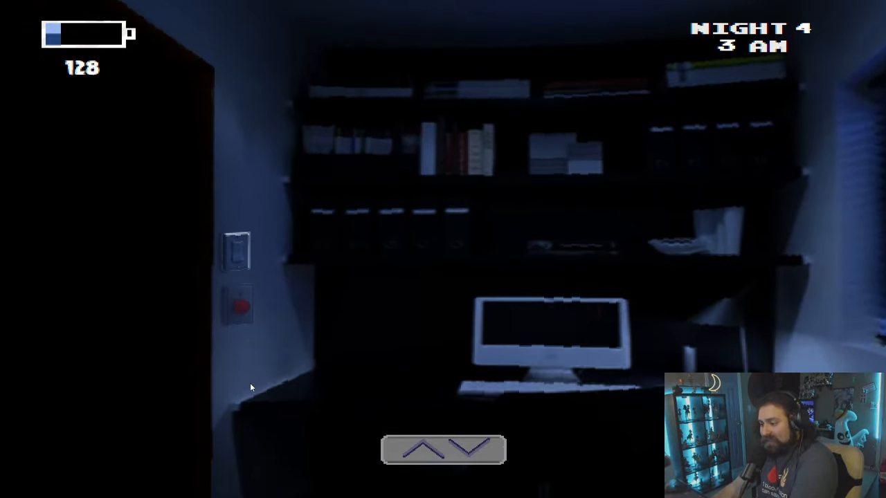
# - Shut the left door on Wario and switch on the left doorway light
pyautogui.click(443, 448)
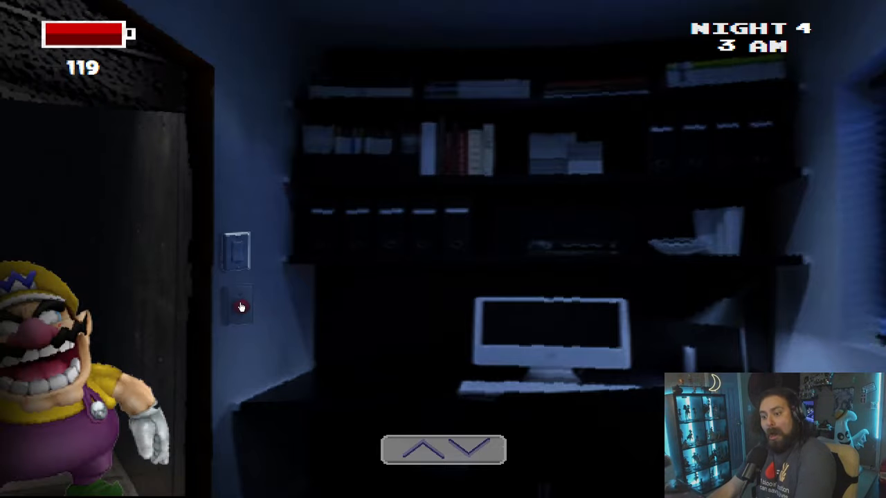
pyautogui.click(239, 307)
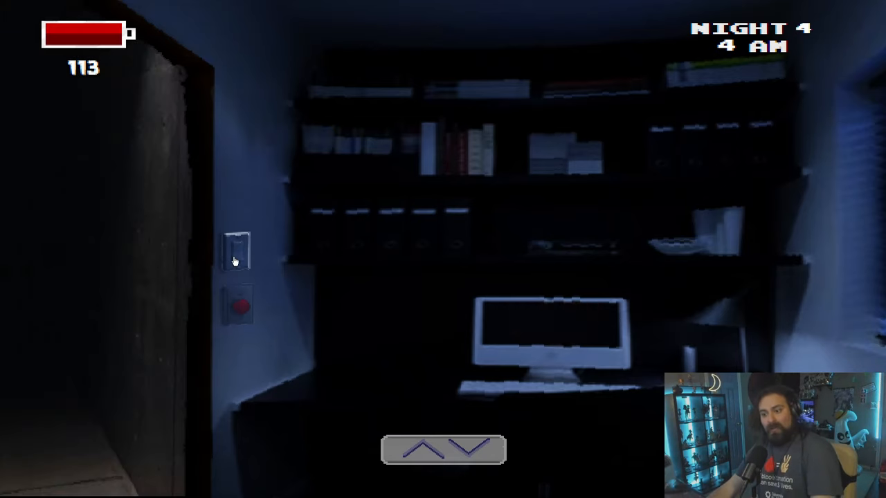
pyautogui.click(238, 251)
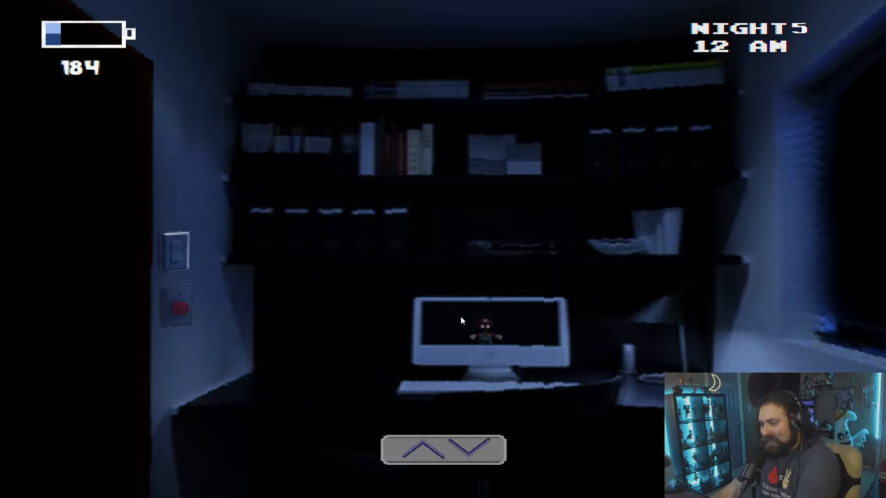
# - Raise the monitor to view the Control camera on Night 5, then lower it to the office
pyautogui.click(472, 462)
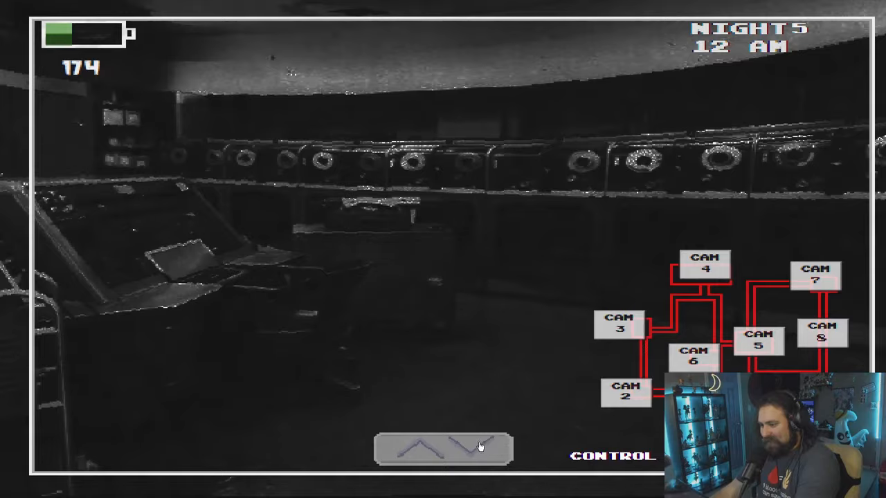
pyautogui.click(477, 449)
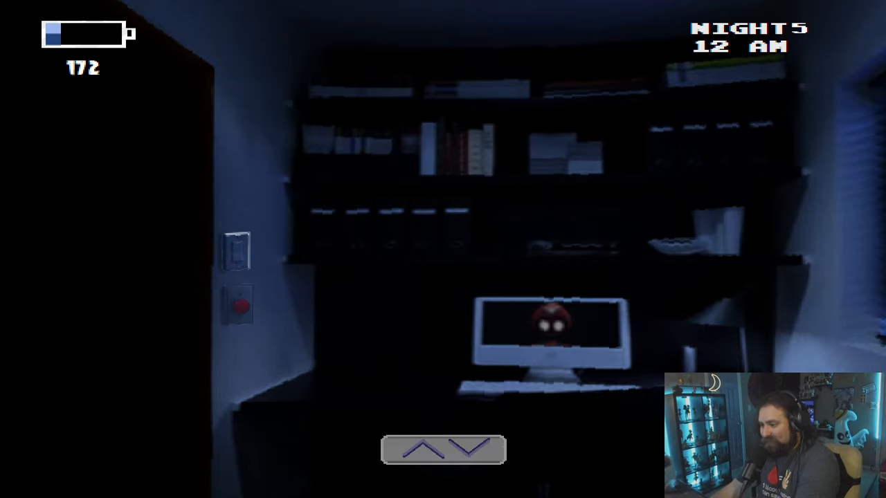
pyautogui.click(442, 449)
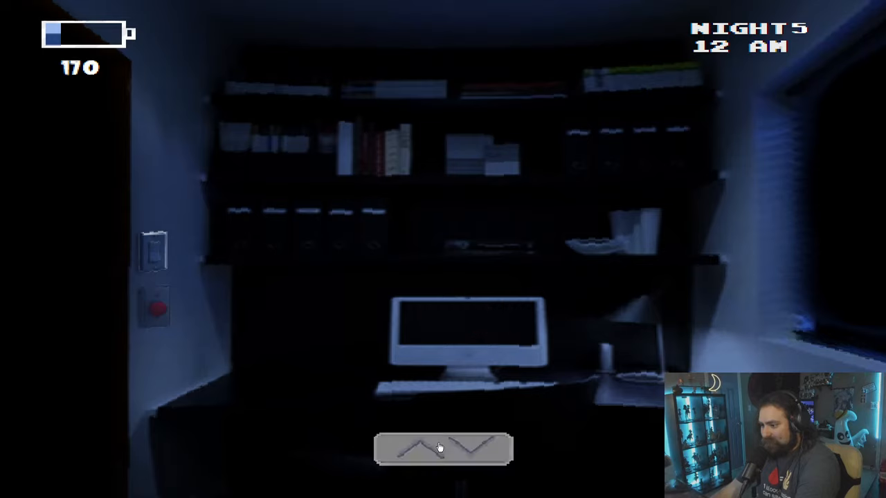
pyautogui.click(442, 448)
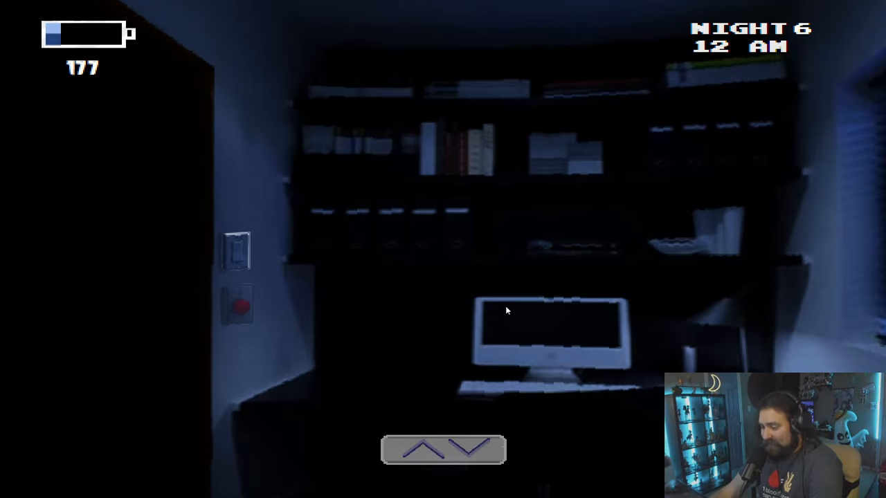
pyautogui.moveTo(503, 254)
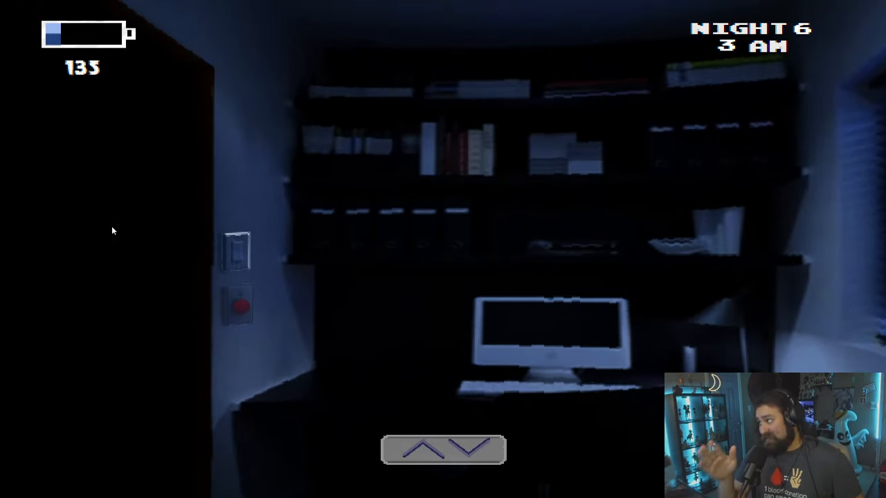
pyautogui.moveTo(207, 238)
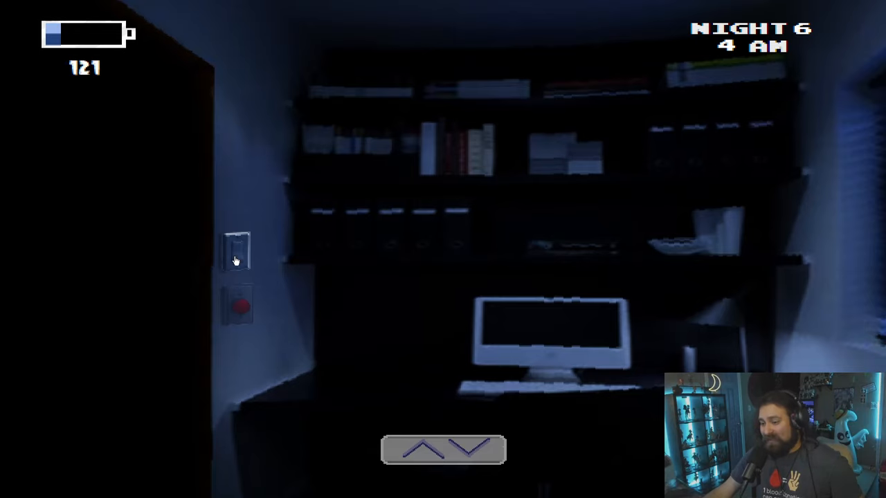
pyautogui.moveTo(561, 270)
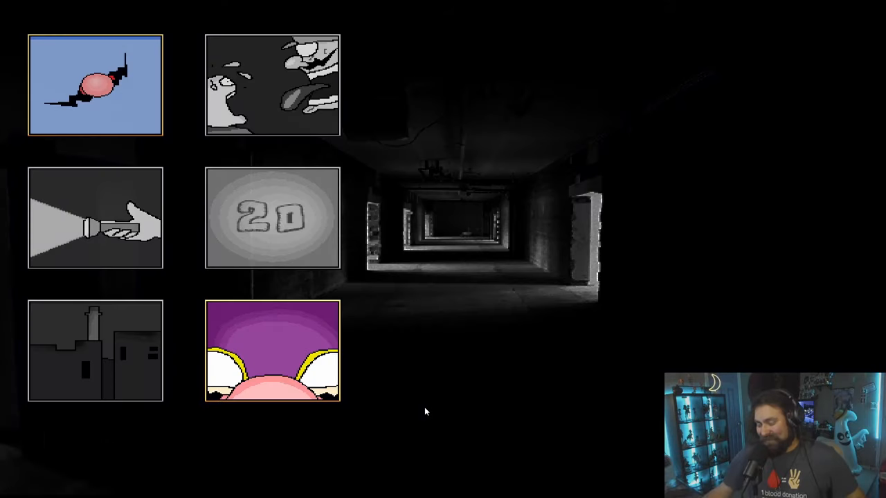
pyautogui.moveTo(94, 97)
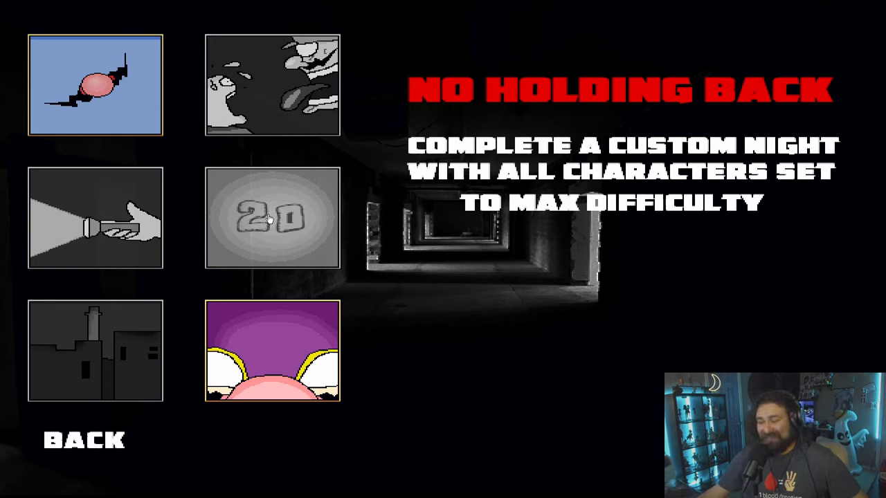
pyautogui.moveTo(95, 352)
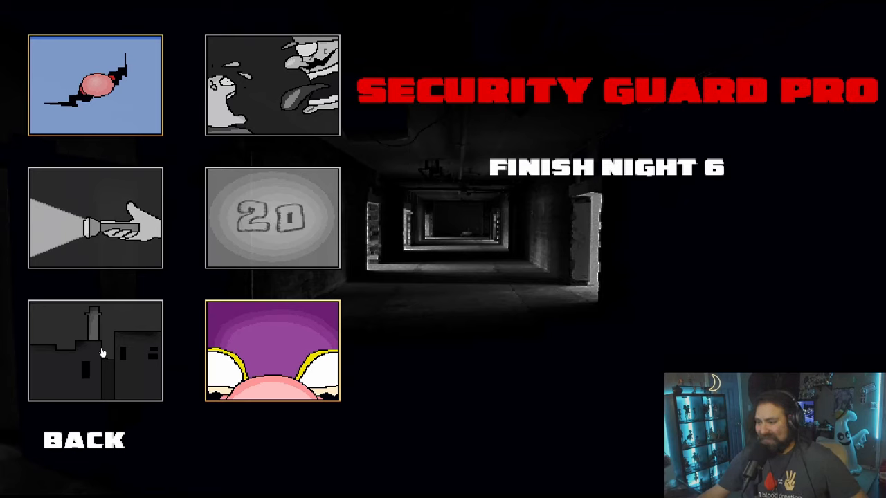